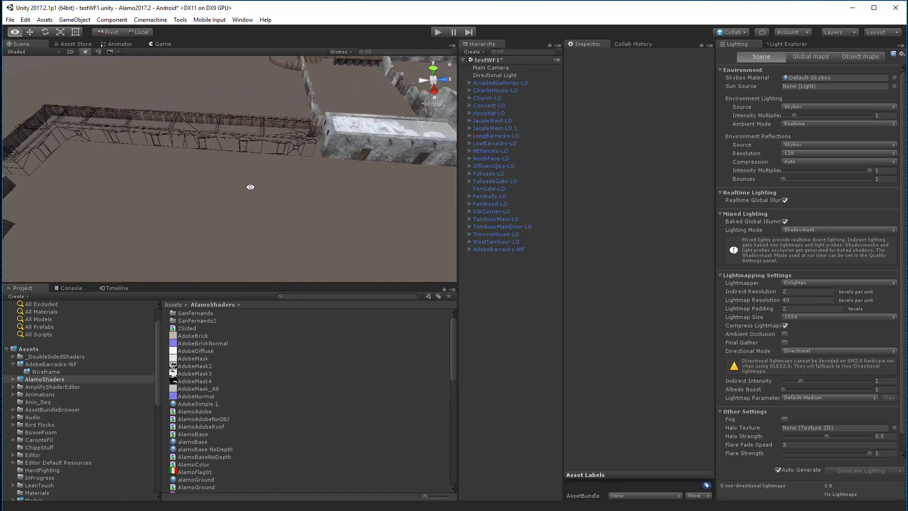
Step: Glance at the Tools menu, then bring up the Amazing Wireframe shader's Asset Store page
click(180, 19)
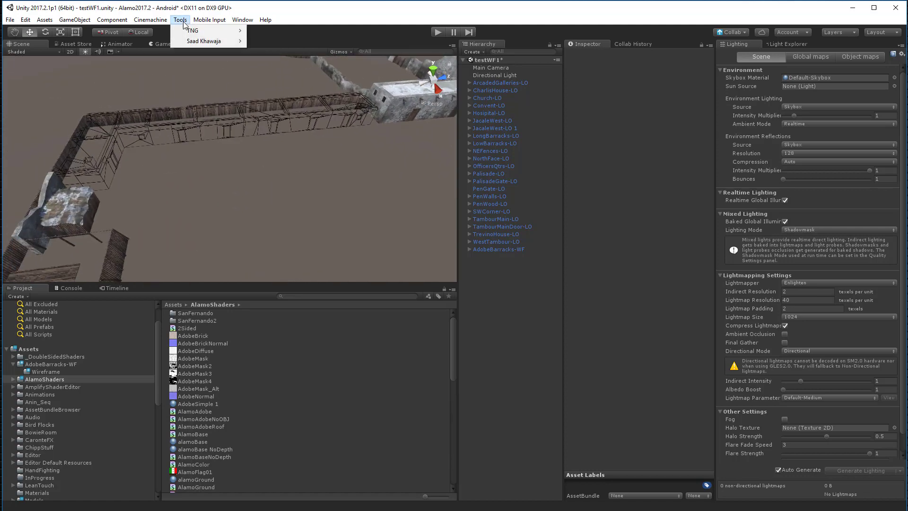
click(242, 19)
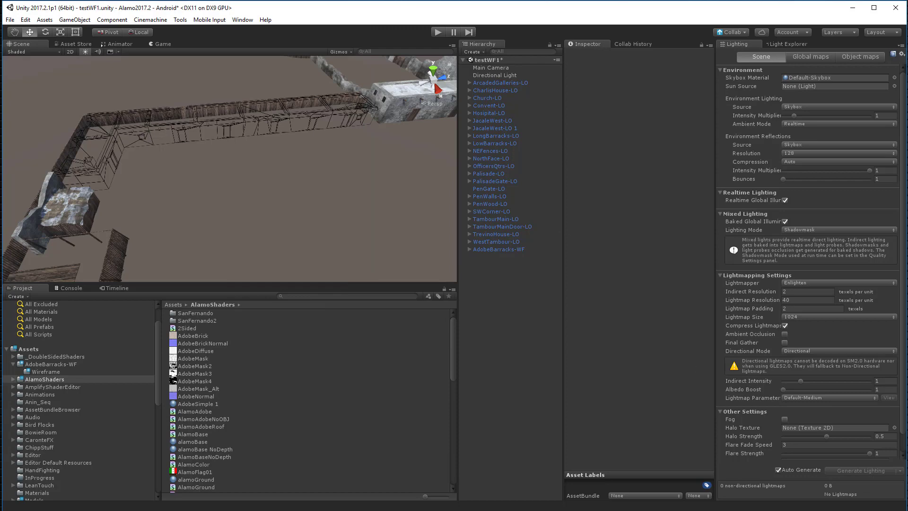
click(66, 44)
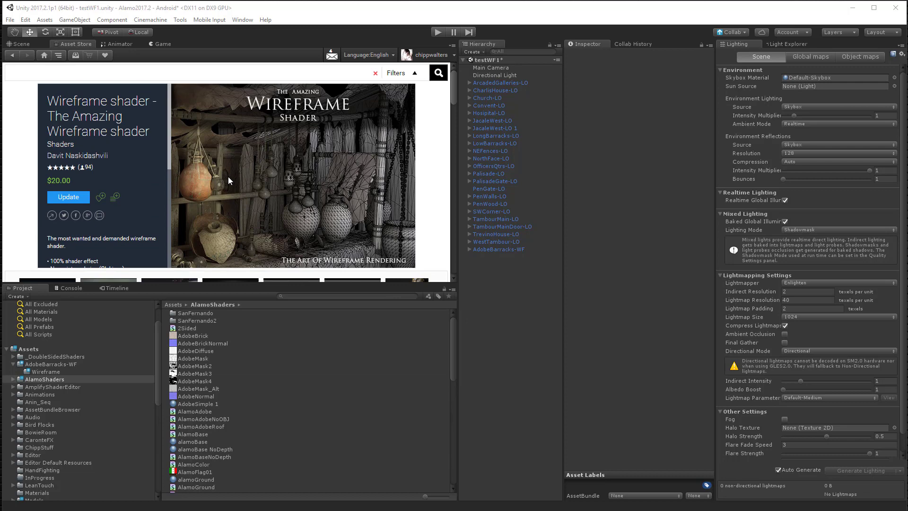
Step: Scroll down the Wireframe Shader store page before returning to the fort scene
scroll(down, 3)
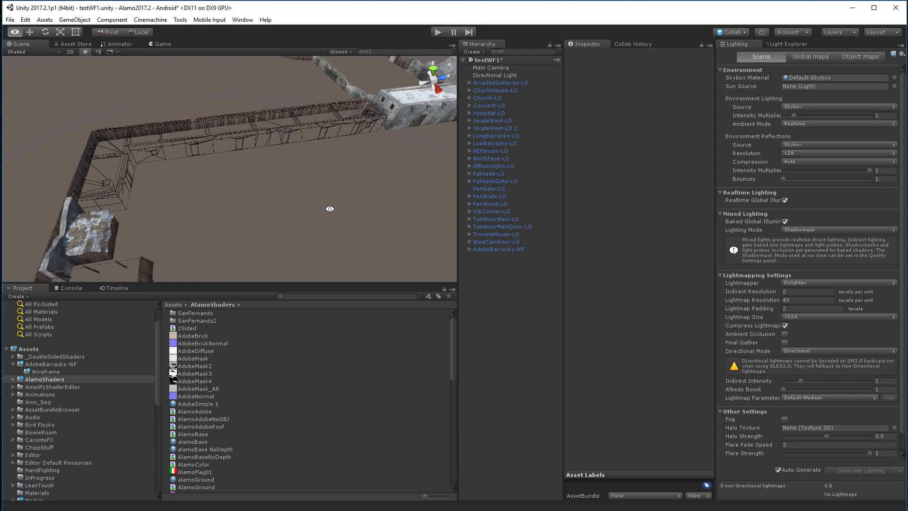
drag(330, 208, 290, 209)
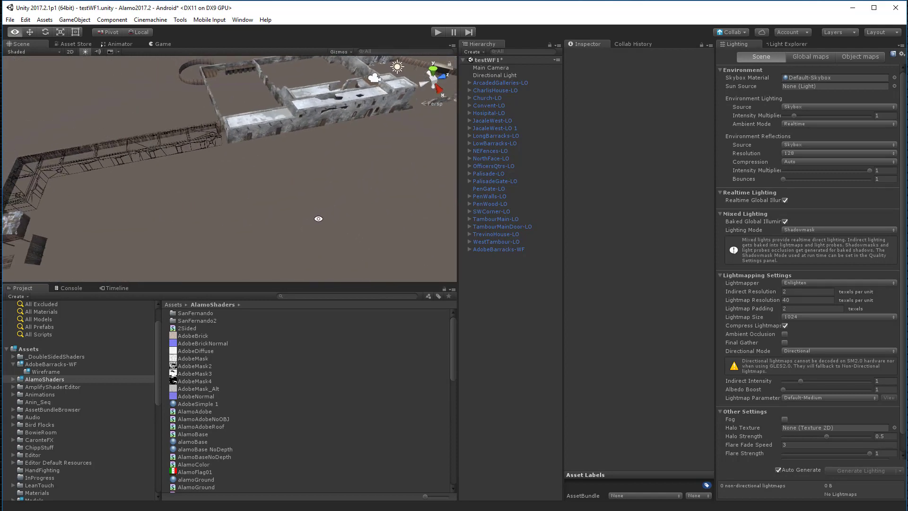
drag(318, 218, 311, 193)
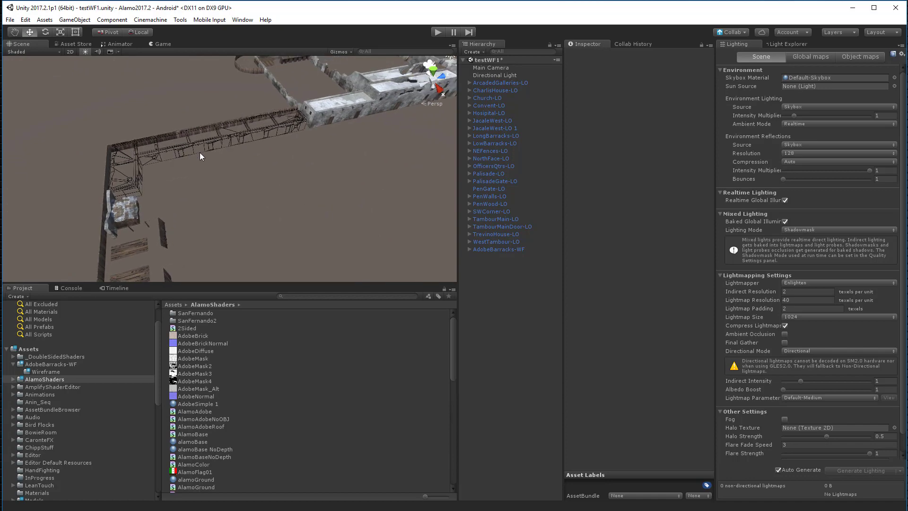
drag(202, 156, 323, 190)
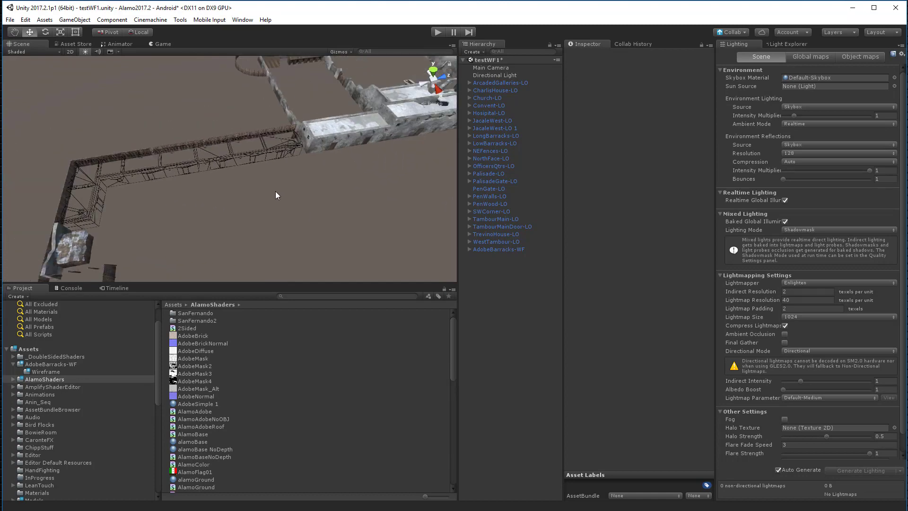
Step: Rename LongBarracks-LO to LongBarracks-WF and list the AlamoShaders folder's assets
click(495, 136)
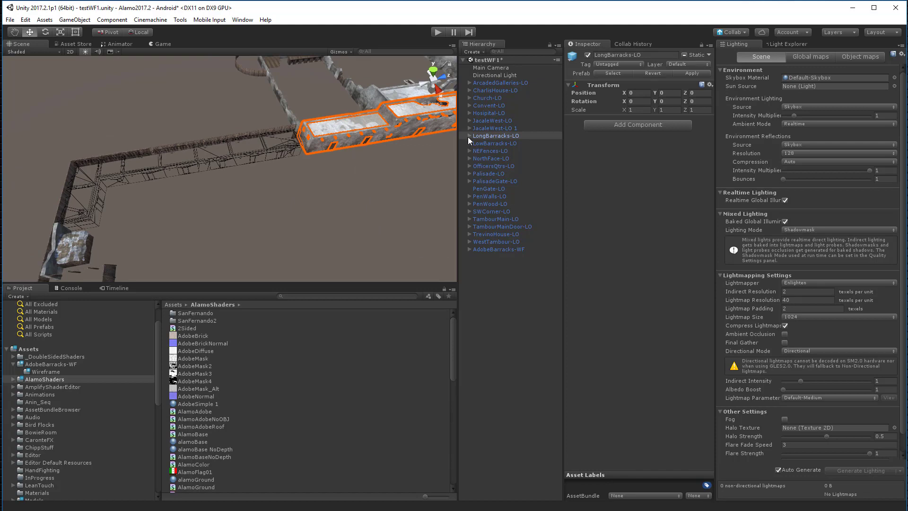
mouse_move(514, 138)
text(W)
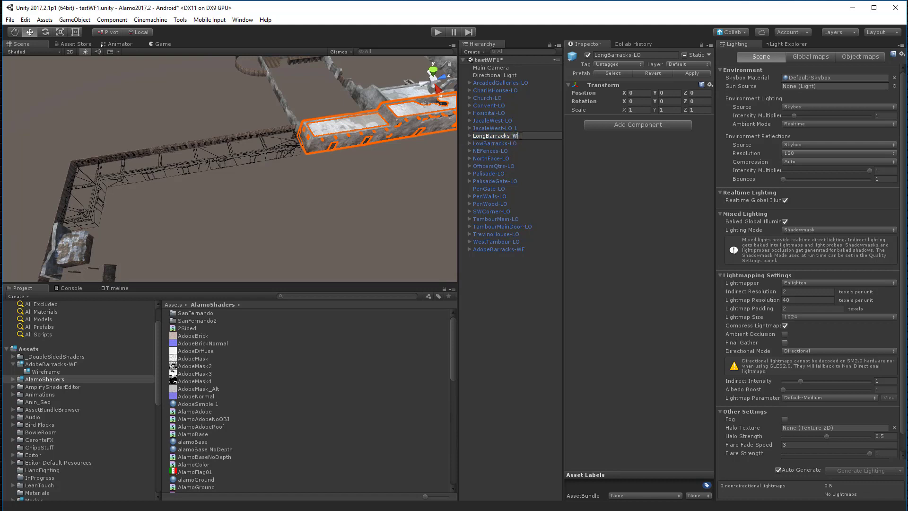
click(495, 136)
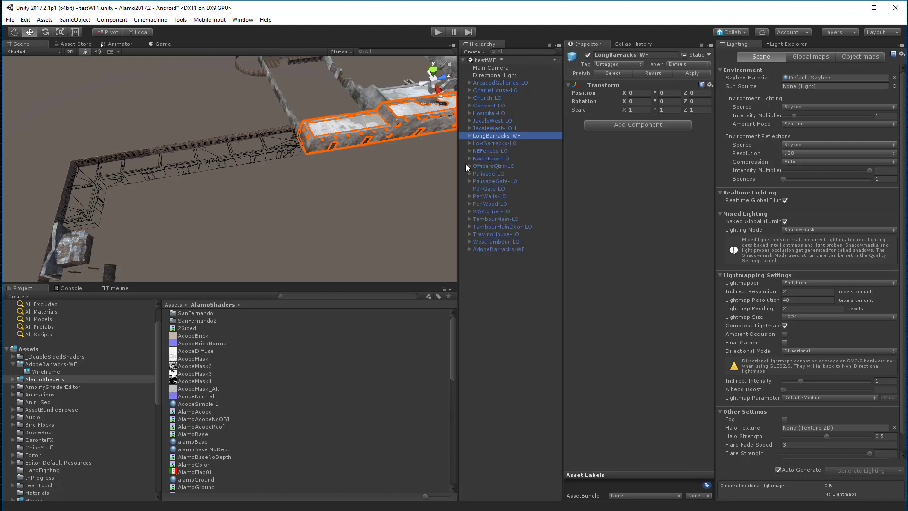
click(45, 379)
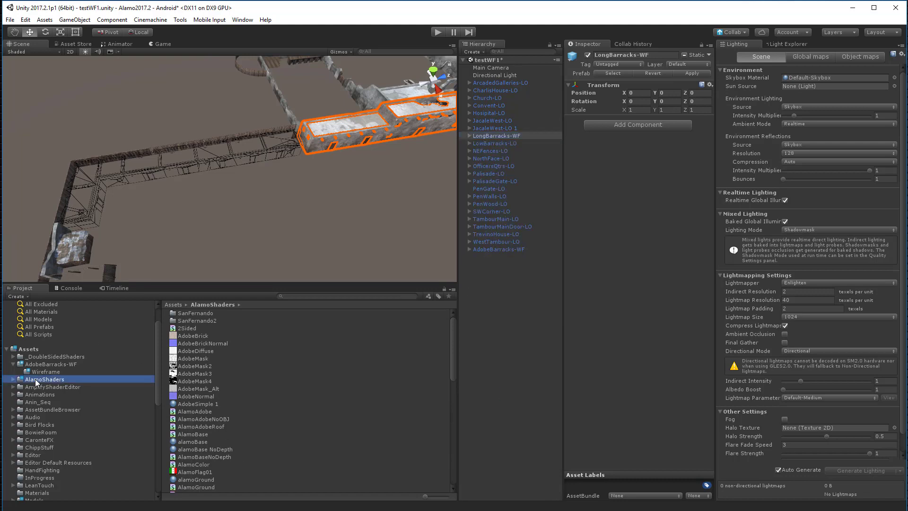
scroll(down, 3)
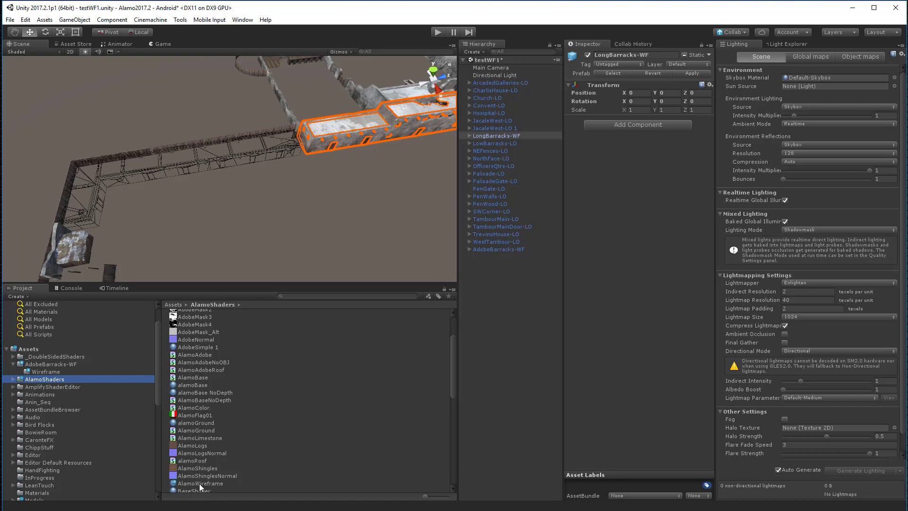
Step: Assign the AlamoWireframe material the VacuumShaders > The Amazing Wireframe > Mobile shader
click(200, 482)
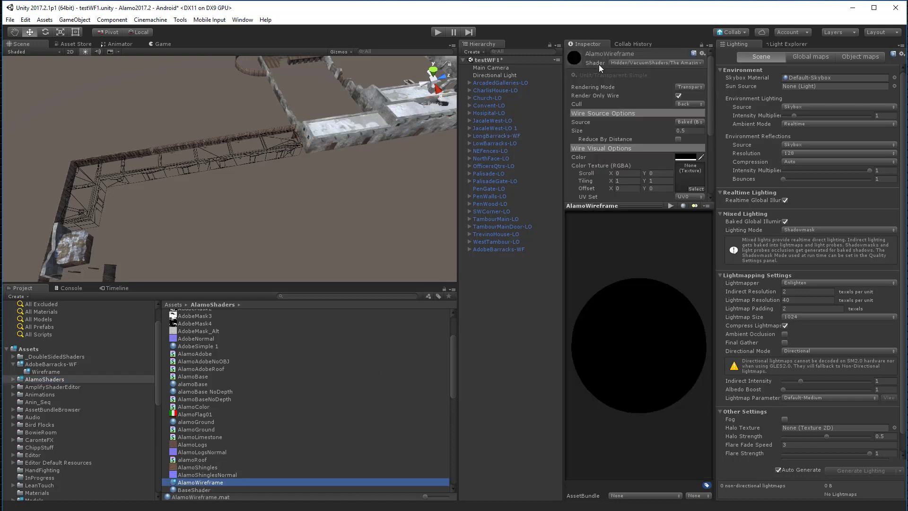
click(656, 63)
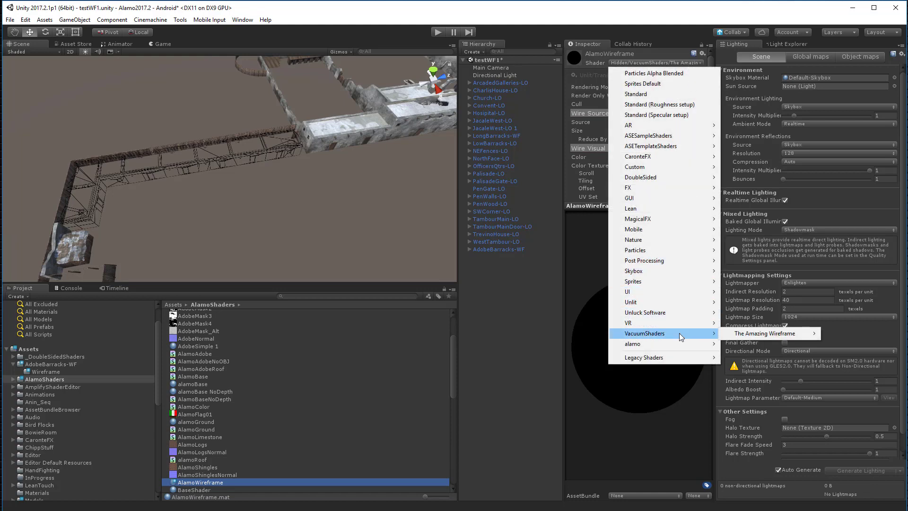
mouse_move(764, 332)
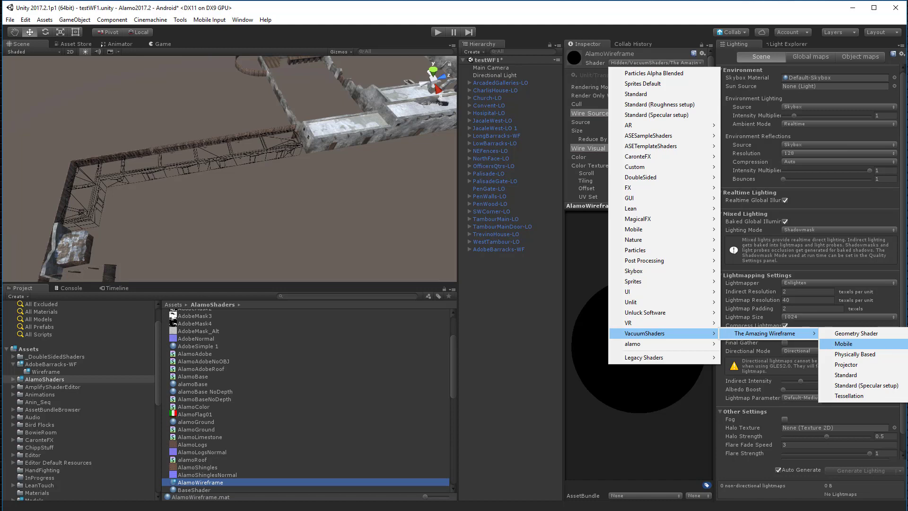
click(843, 343)
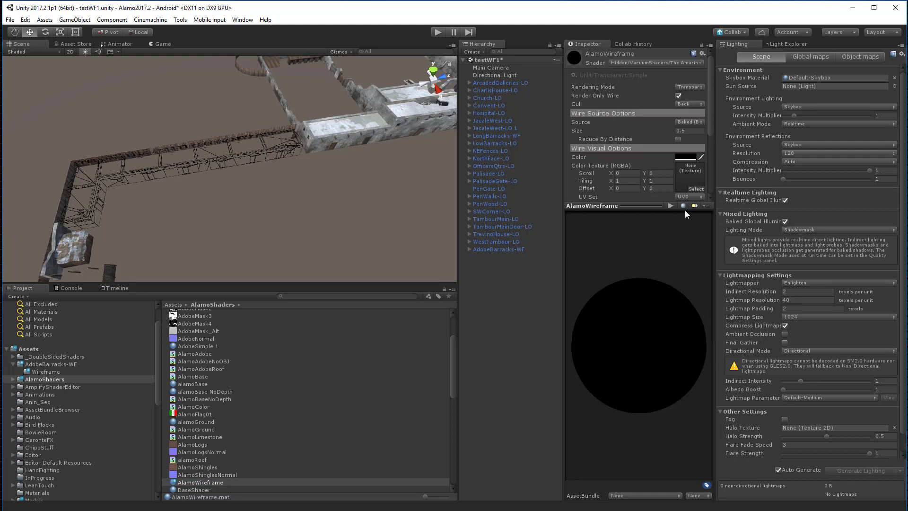
mouse_move(132, 202)
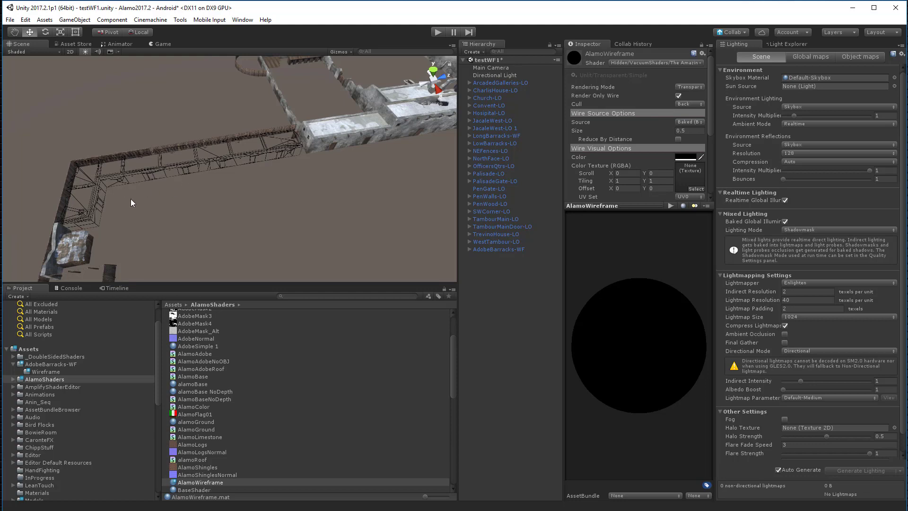
mouse_move(446, 135)
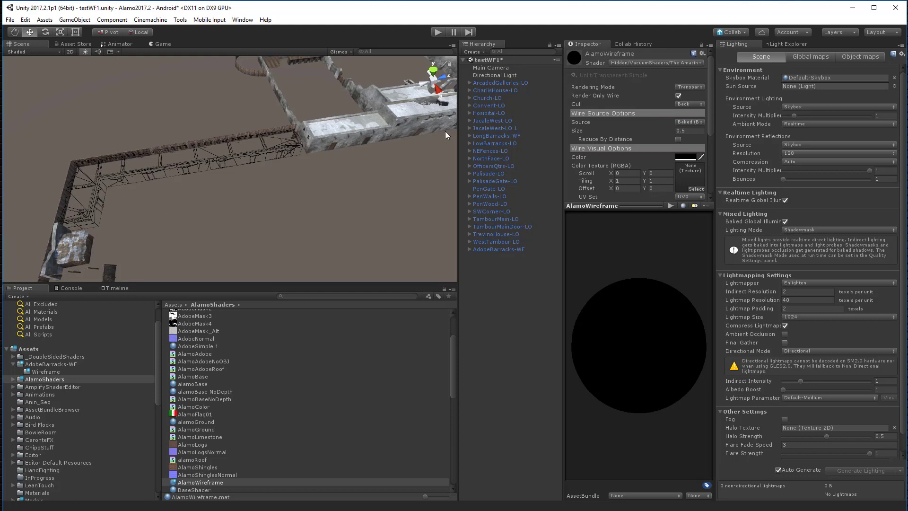
mouse_move(694, 165)
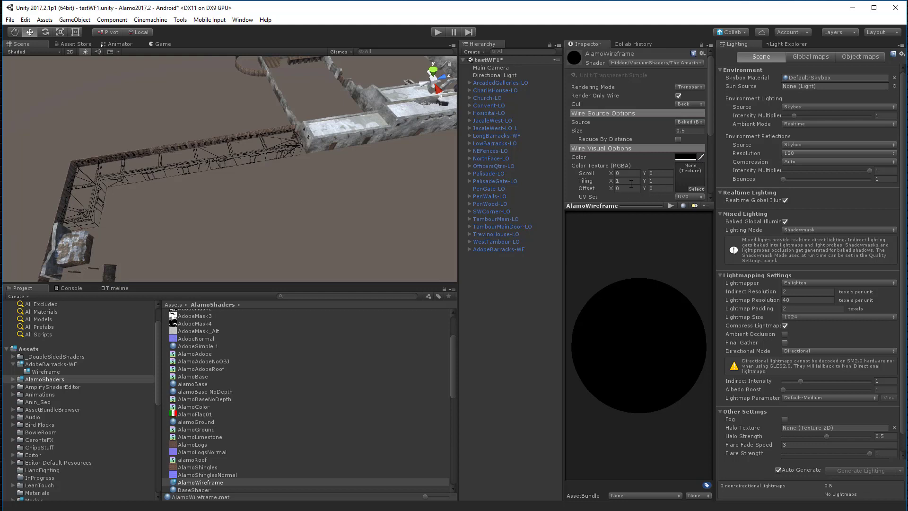
mouse_move(197, 188)
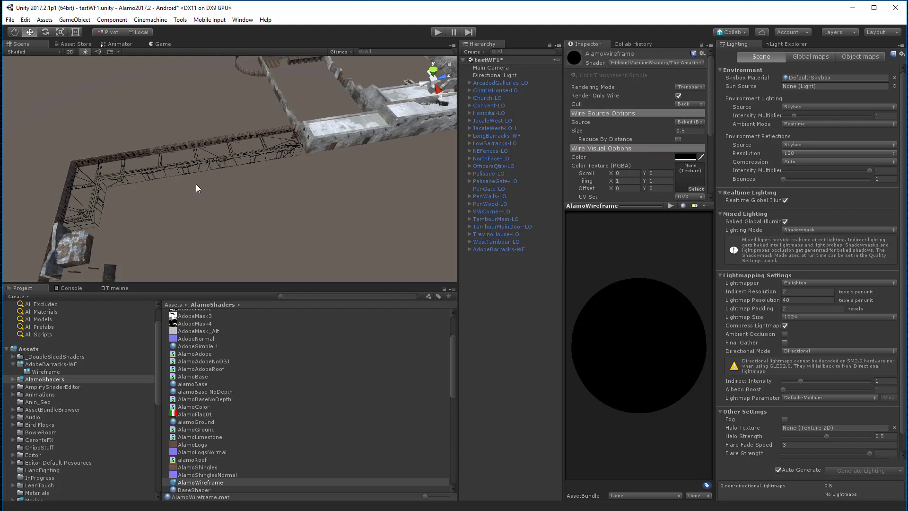
mouse_move(348, 145)
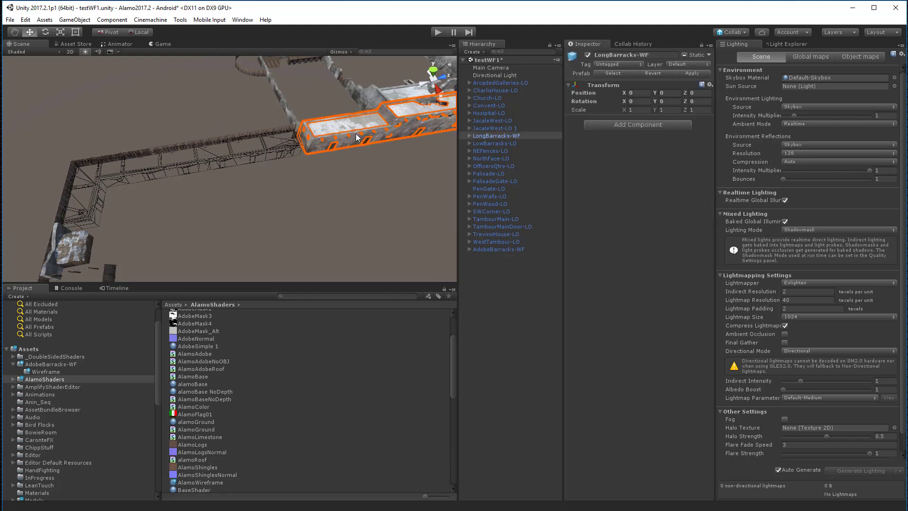
mouse_move(469, 139)
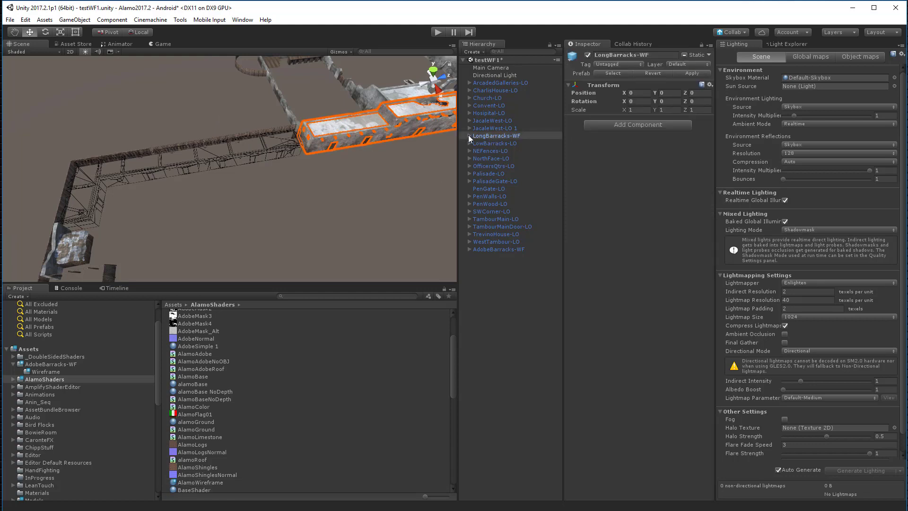
Step: Expand LongBarracks-WF so its child meshes can receive the AlamoWireframe material
click(469, 136)
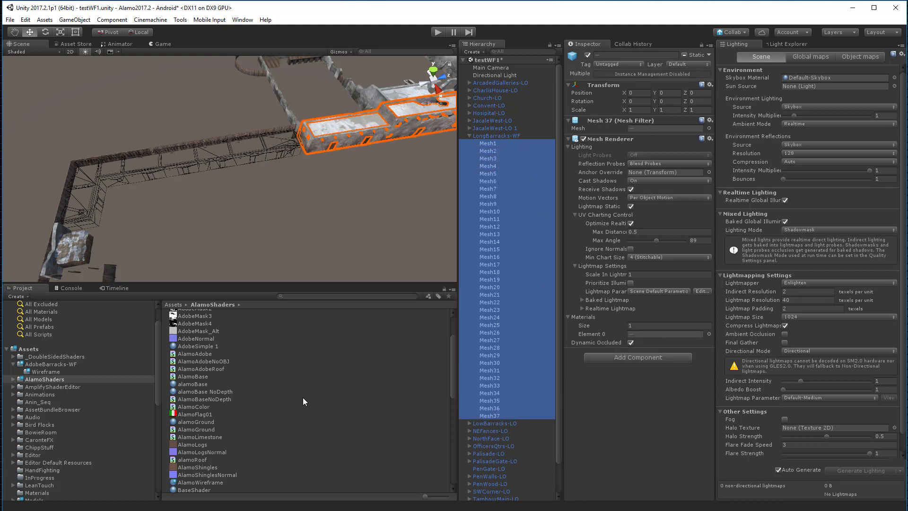
mouse_move(258, 427)
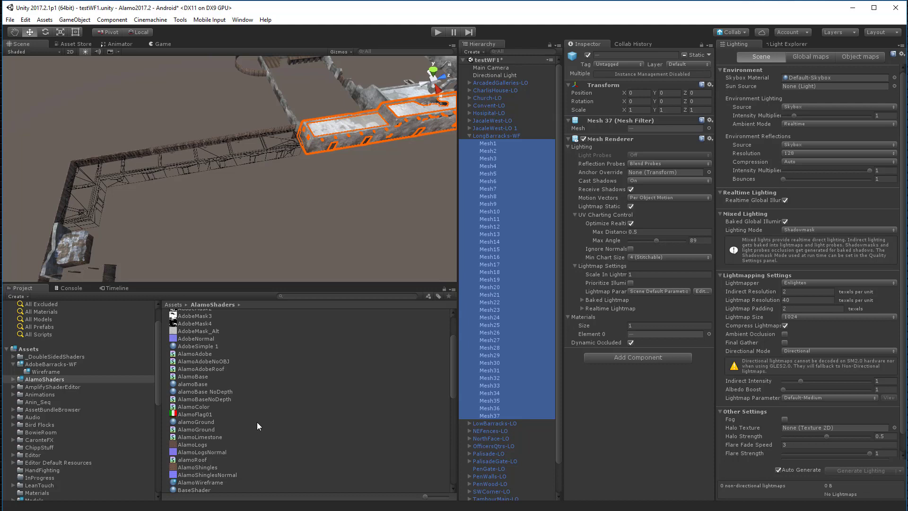
mouse_move(172, 486)
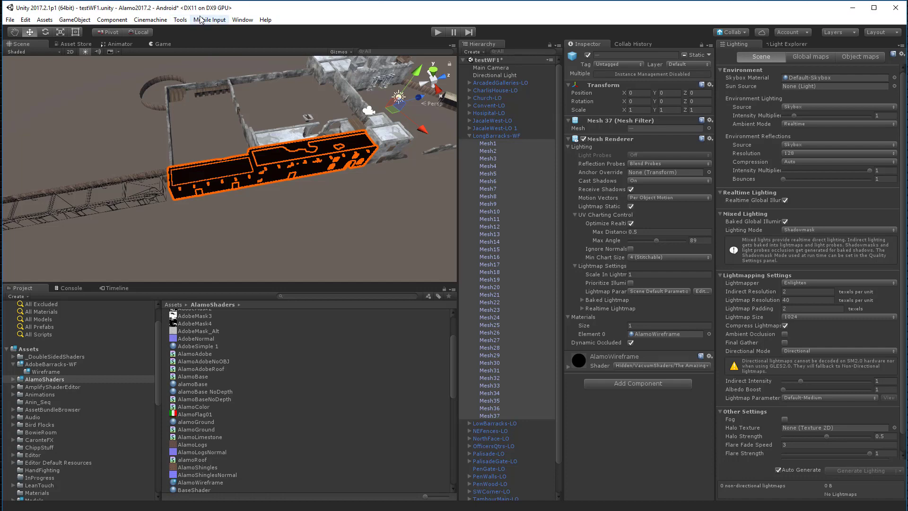
Step: Launch the Wireframe Generator from Window > VacuumShaders
click(242, 18)
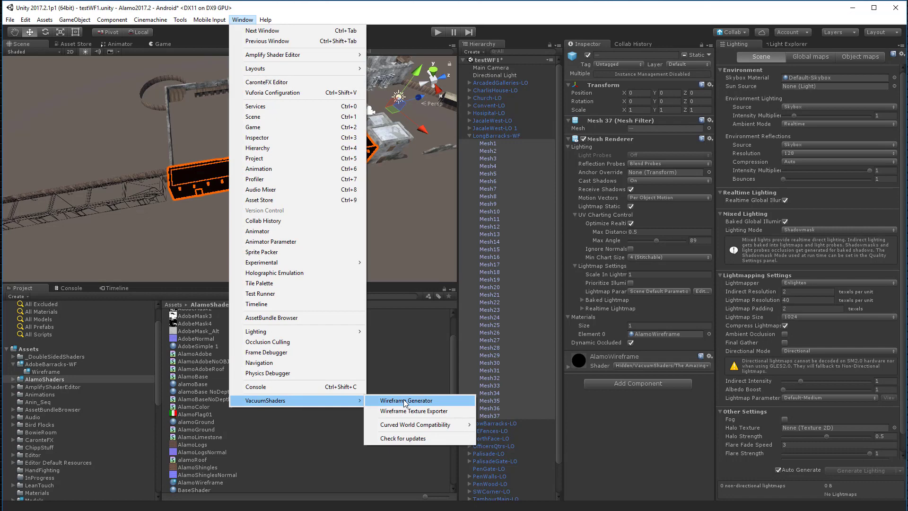
click(406, 400)
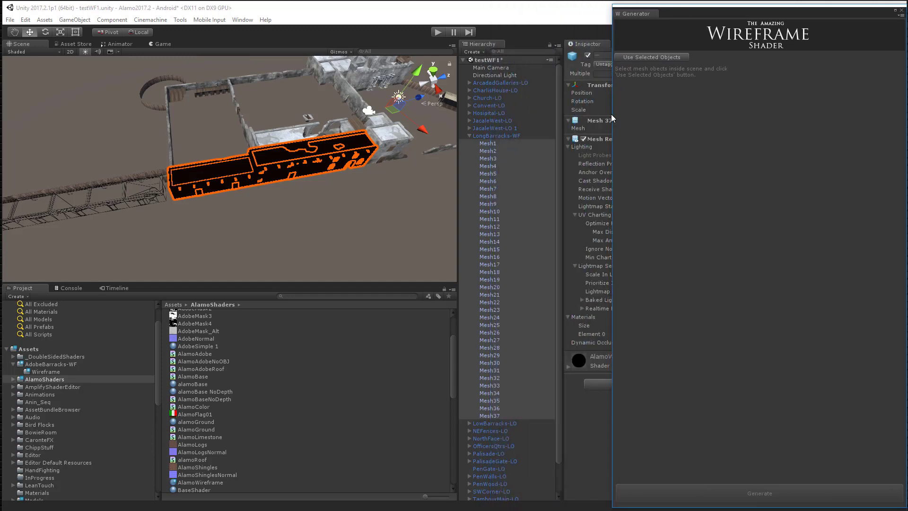
Step: Load the 37 selected meshes, enable Generate Quads, generate the wireframes and close the generator
click(652, 57)
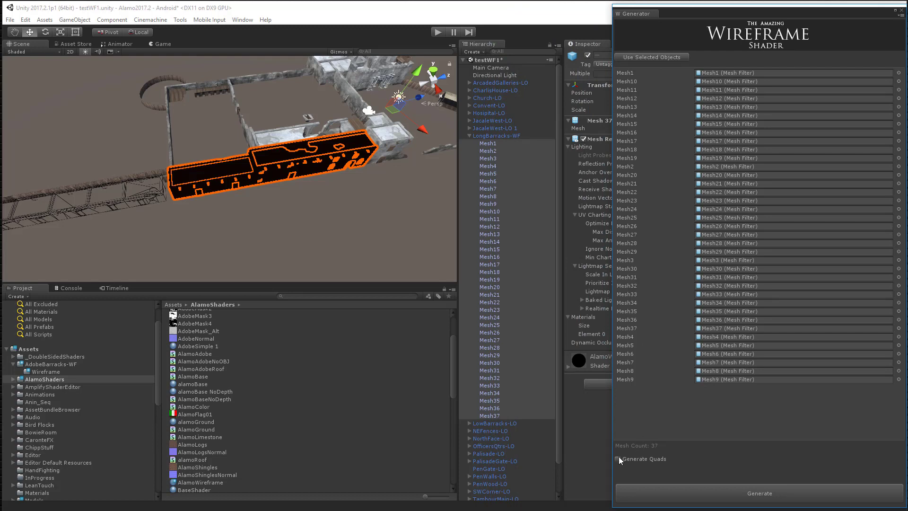
click(619, 459)
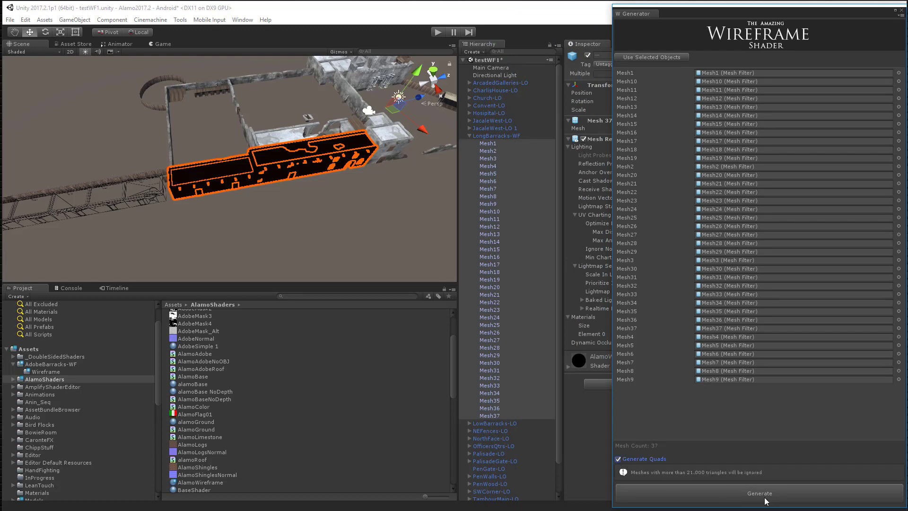
click(757, 494)
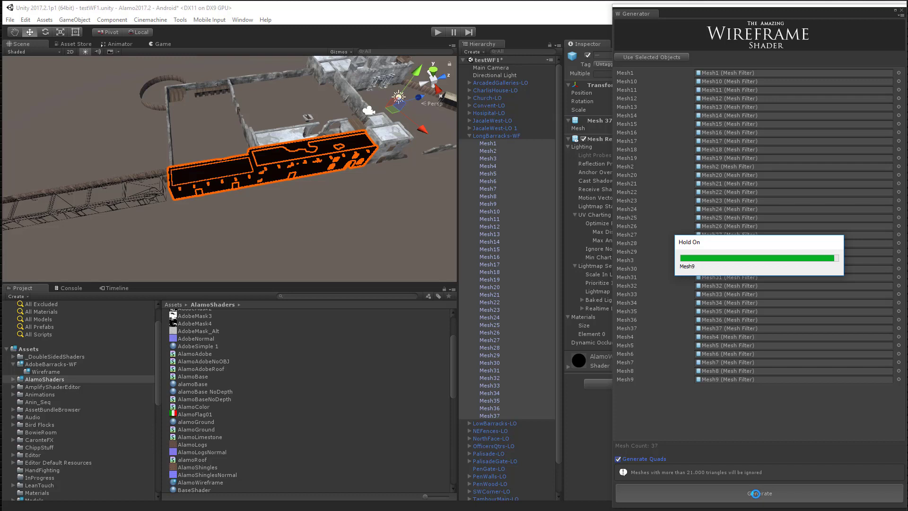
click(758, 494)
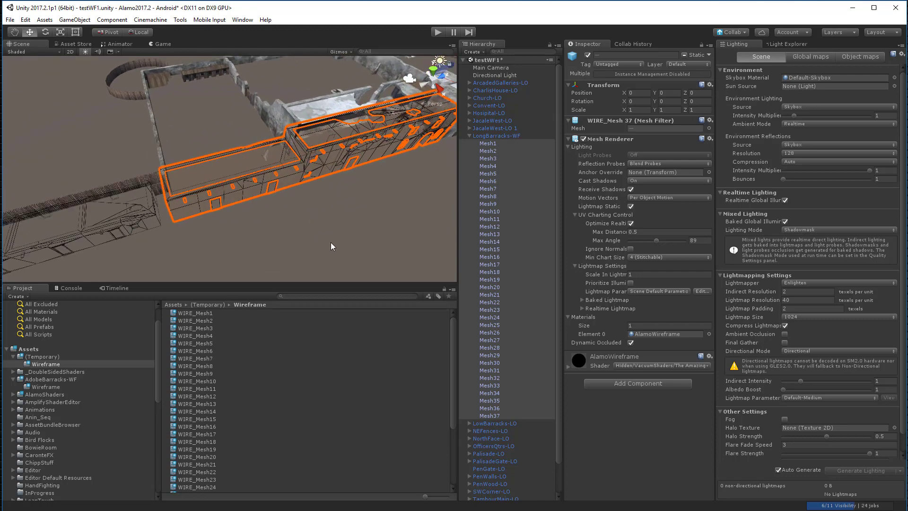
Step: Rename the (Temporary) meshes folder to LongBarracks-WF and collapse the building's children
click(497, 137)
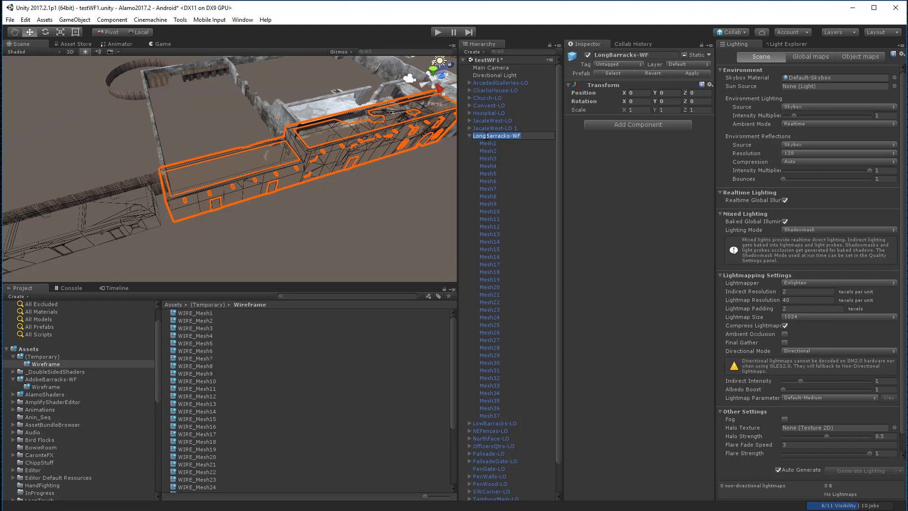
click(37, 356)
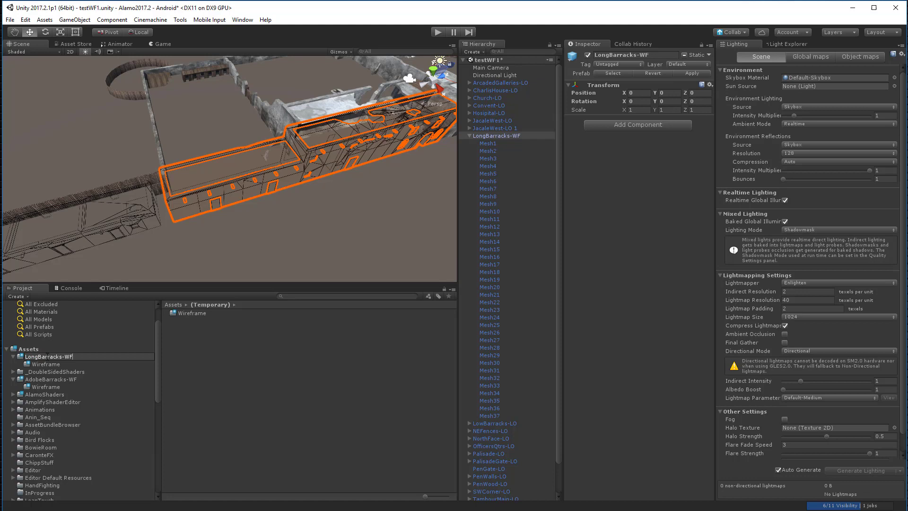
mouse_move(111, 383)
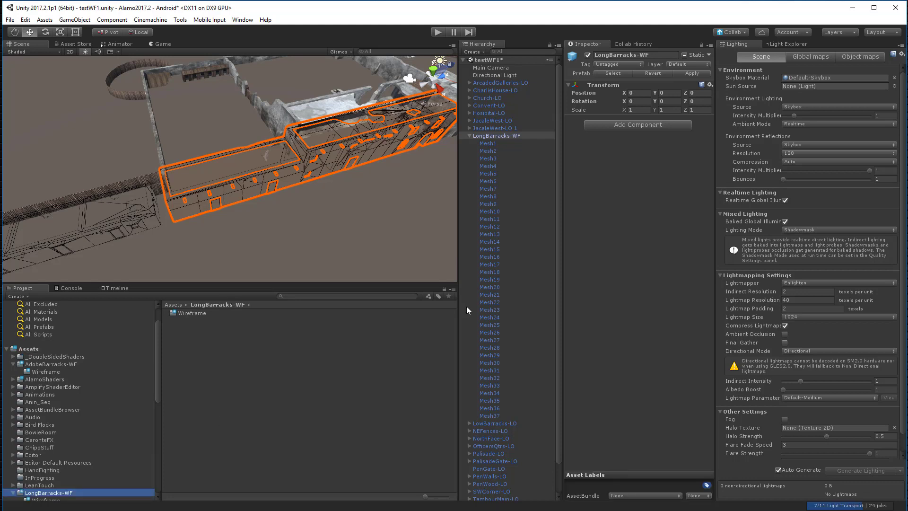
click(470, 135)
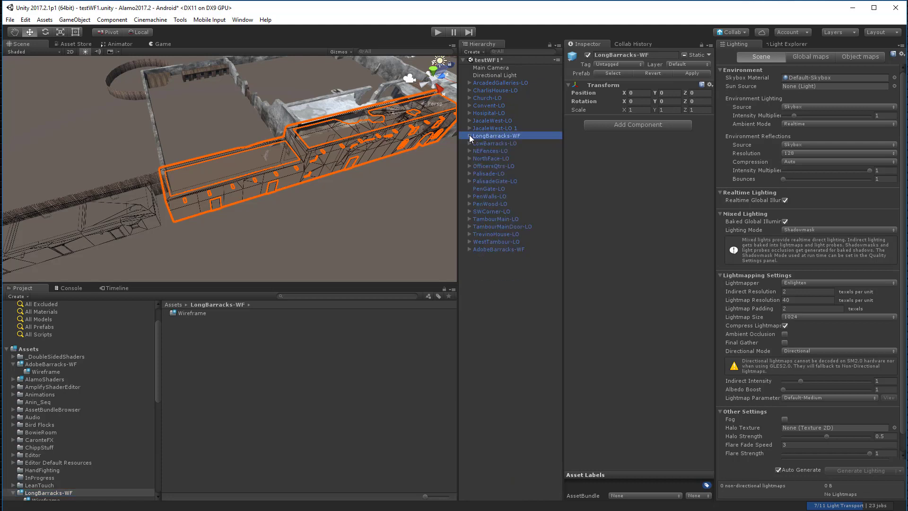
scroll(down, 3)
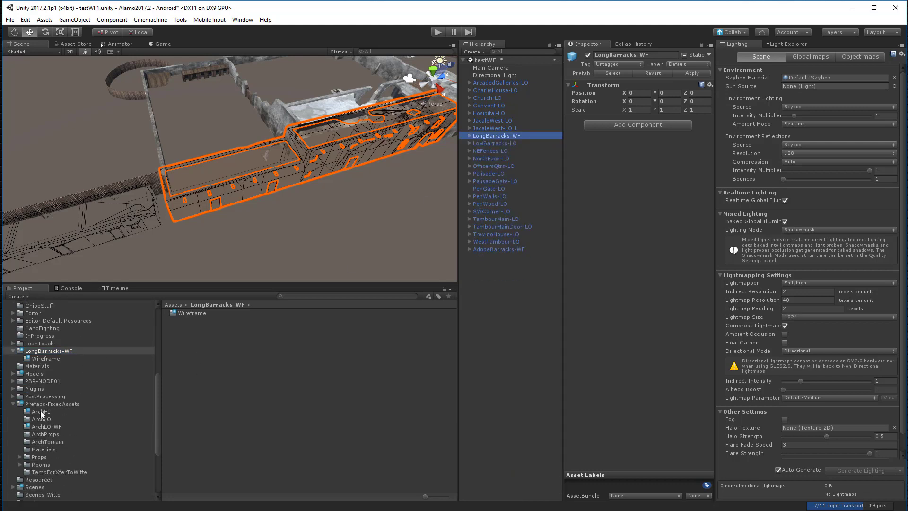
Step: Browse the ArchLO and ArchHI prefab folders before dragging LongBarracks-WF into Assets as a prefab
click(36, 418)
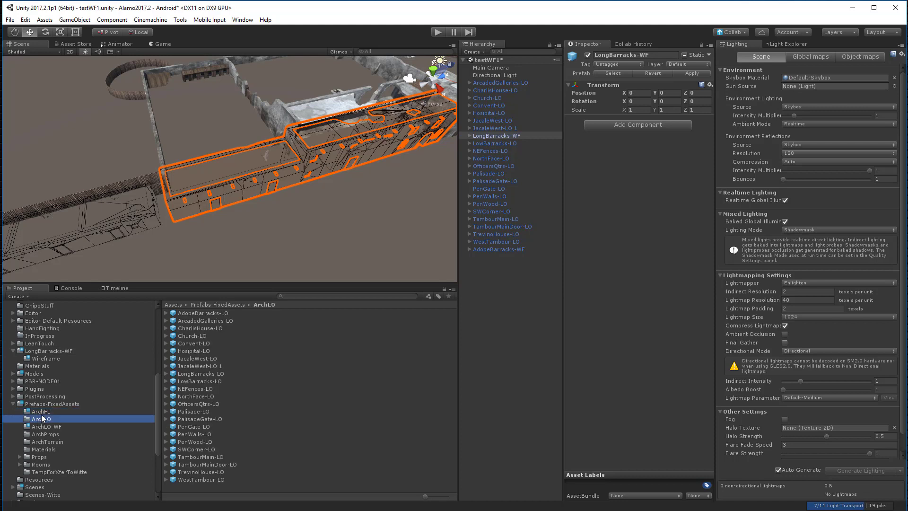
click(33, 410)
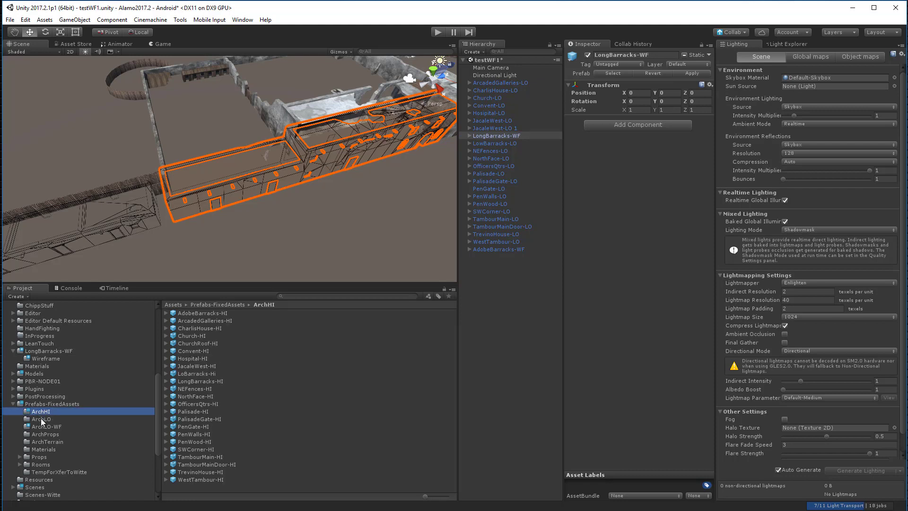
click(35, 418)
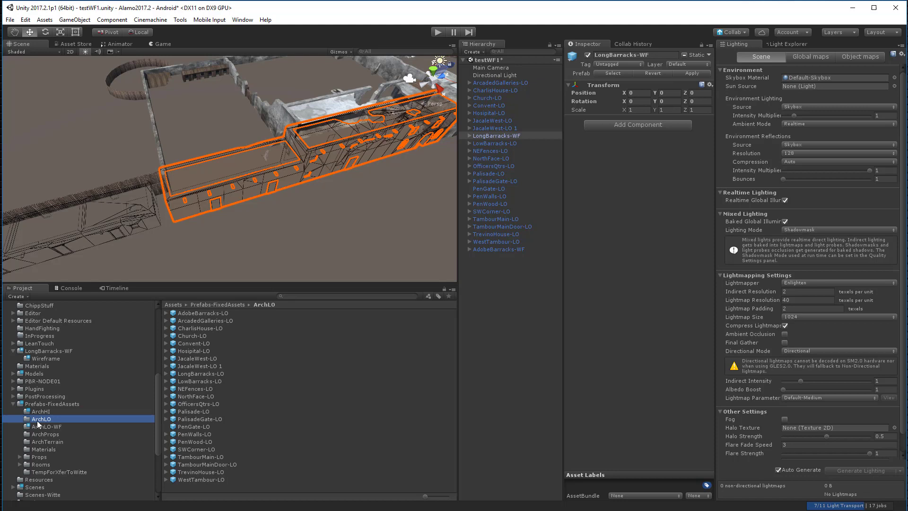
click(38, 425)
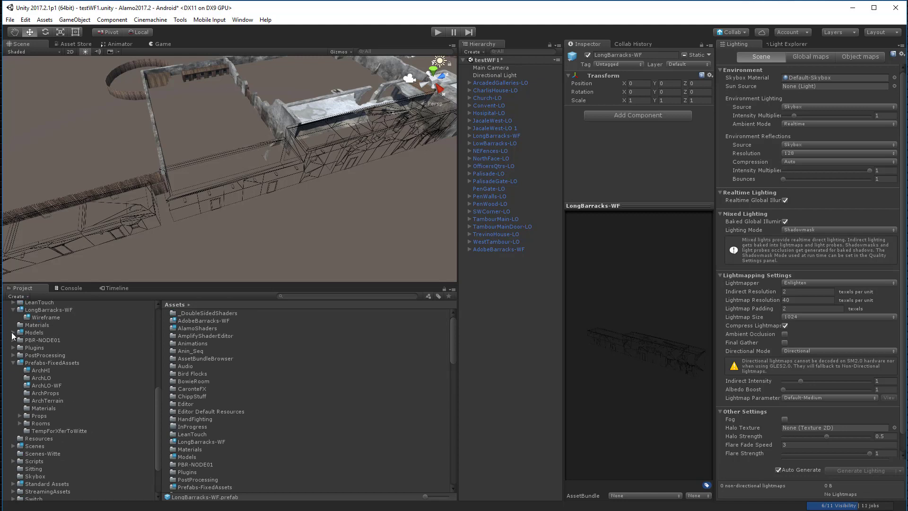
Step: Move the AdobeBarracks-WF and LongBarracks-WF folders into Models/Wireframes
click(34, 331)
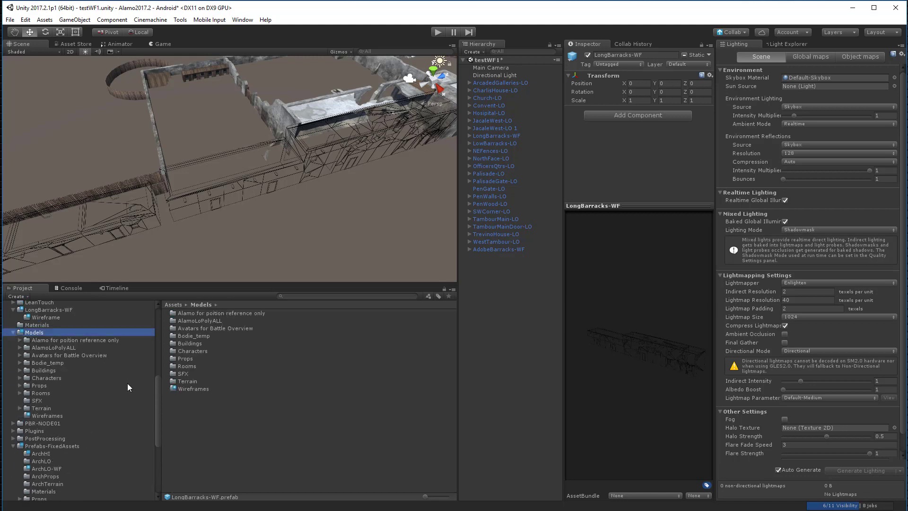
click(193, 388)
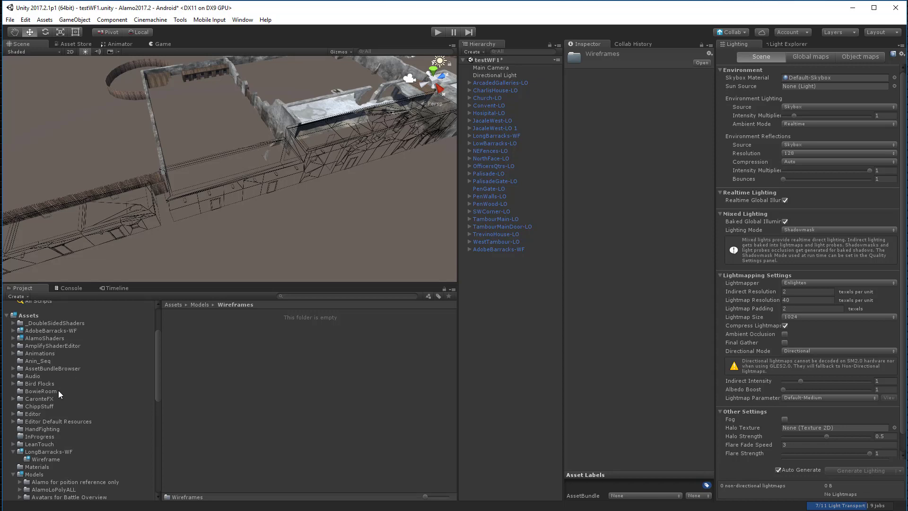
click(51, 331)
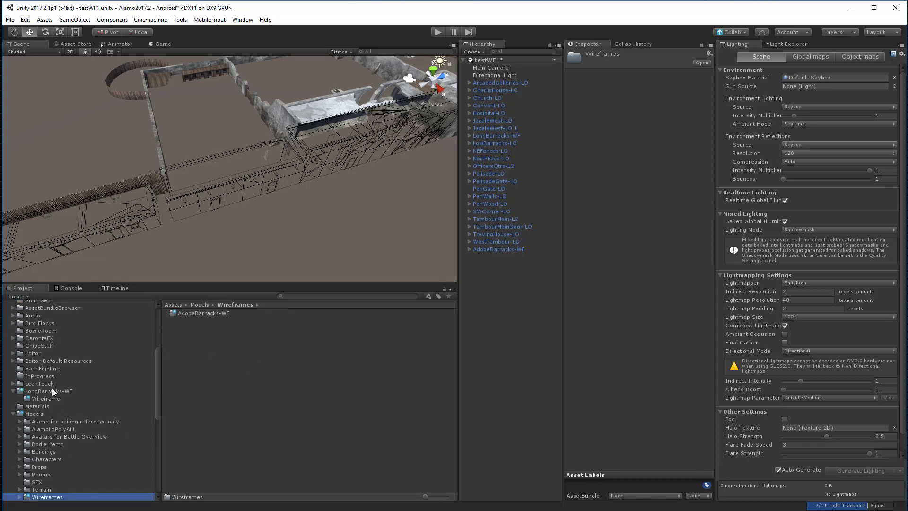
click(47, 391)
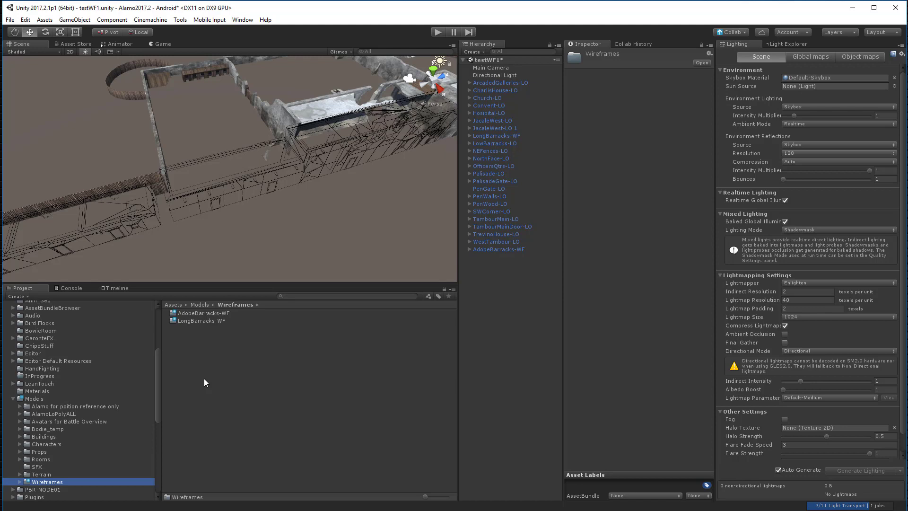
mouse_move(529, 433)
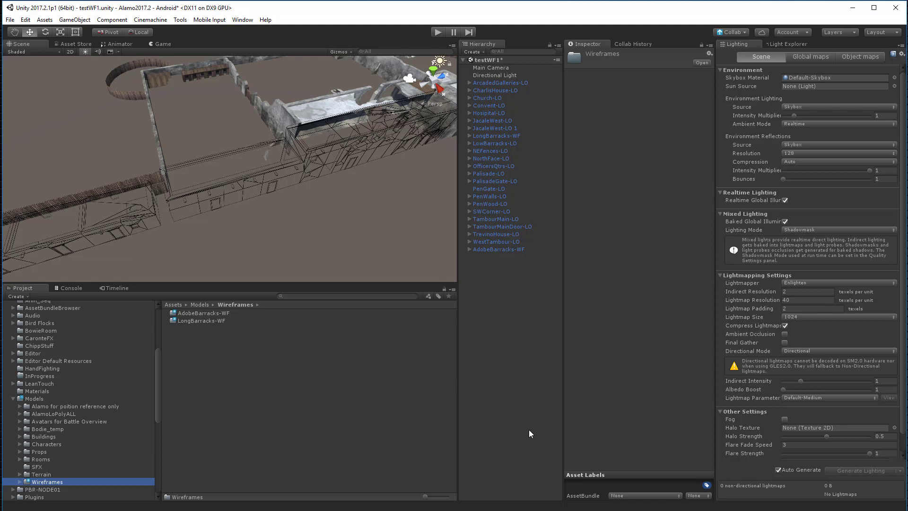